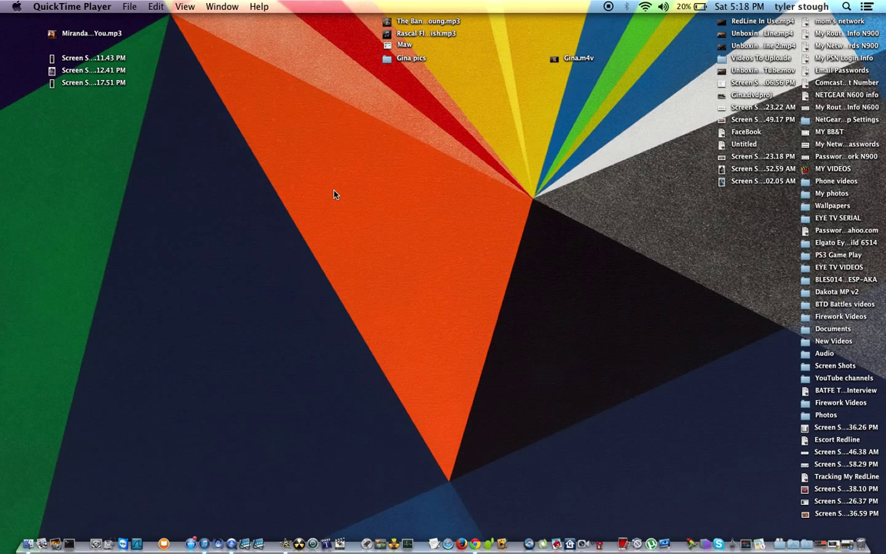
{"action": "mouse_move", "coordinate": [434, 243]}
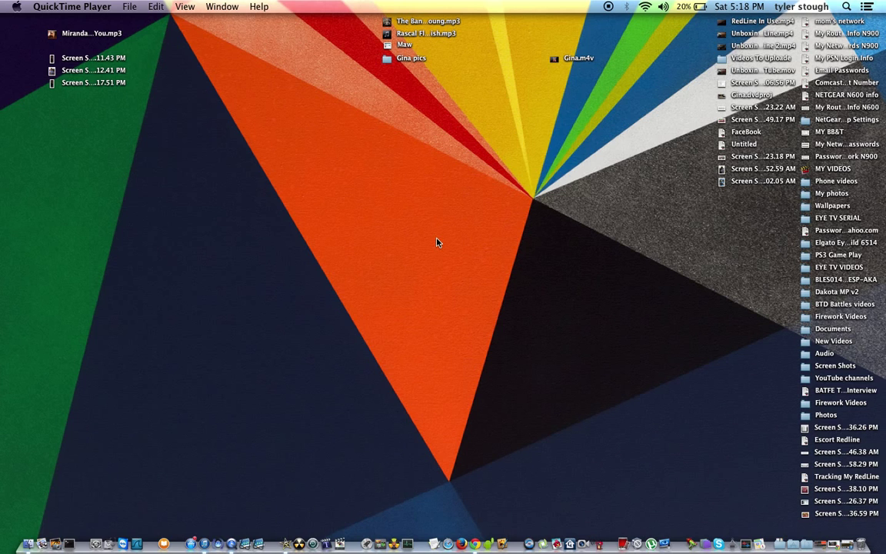
{"action": "mouse_move", "coordinate": [656, 393]}
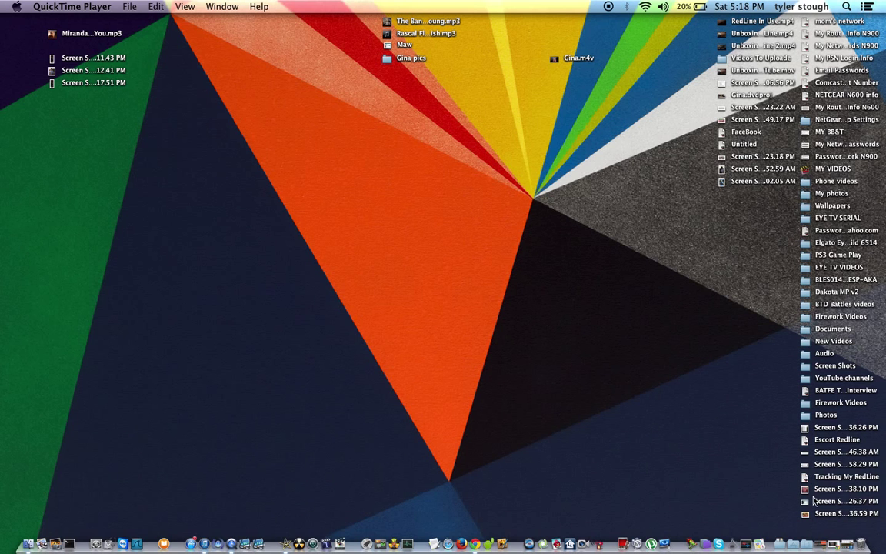
{"action": "mouse_move", "coordinate": [847, 535]}
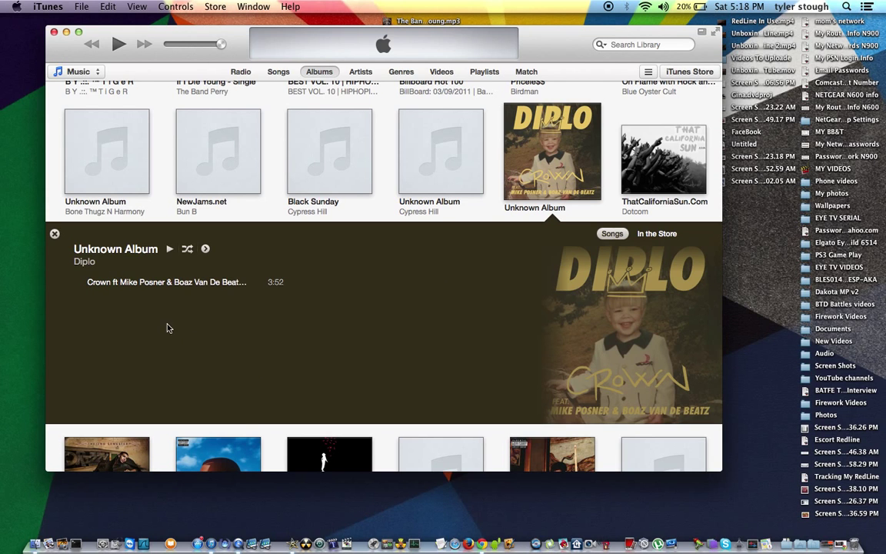
{"action": "mouse_move", "coordinate": [120, 283]}
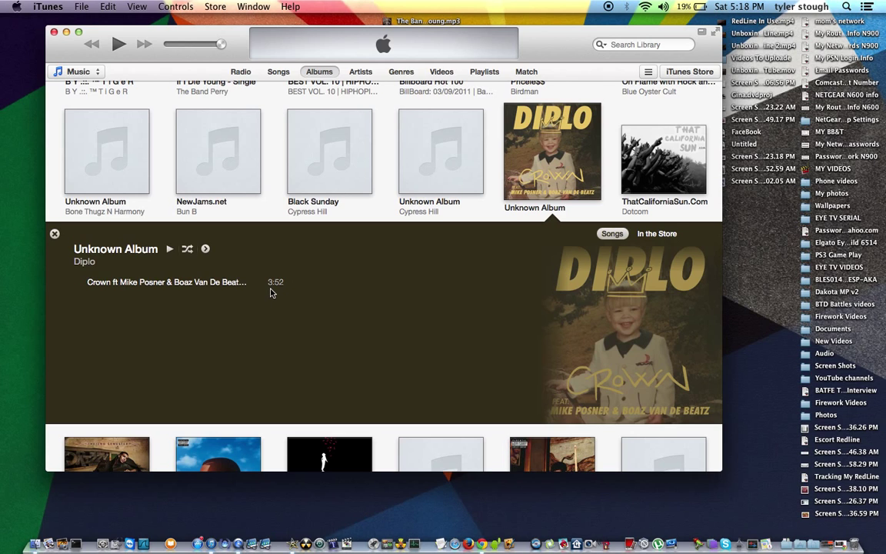
{"action": "mouse_move", "coordinate": [850, 539]}
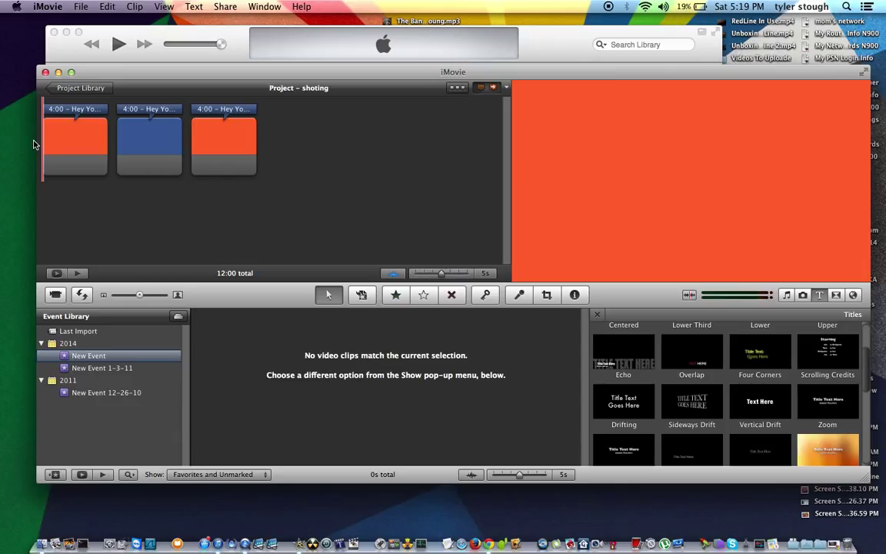
{"action": "left_click", "coordinate": [149, 146]}
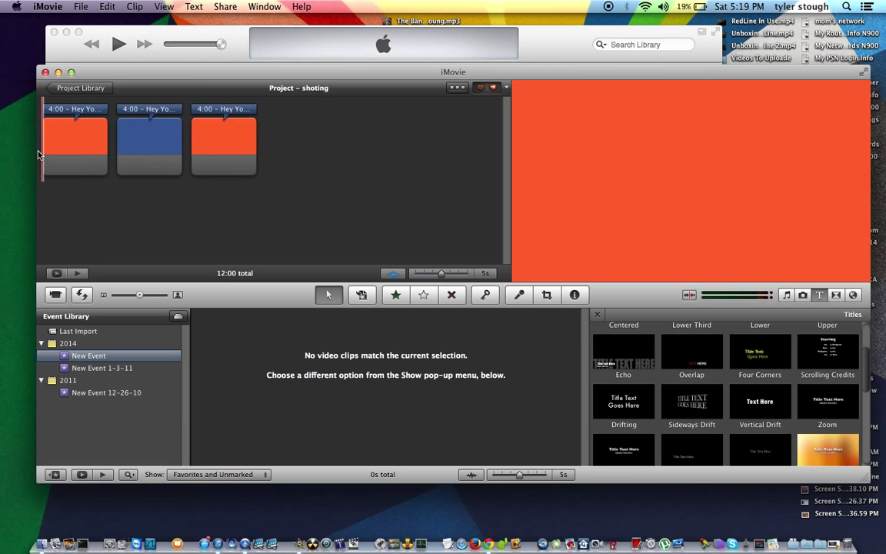
{"action": "left_click", "coordinate": [77, 147]}
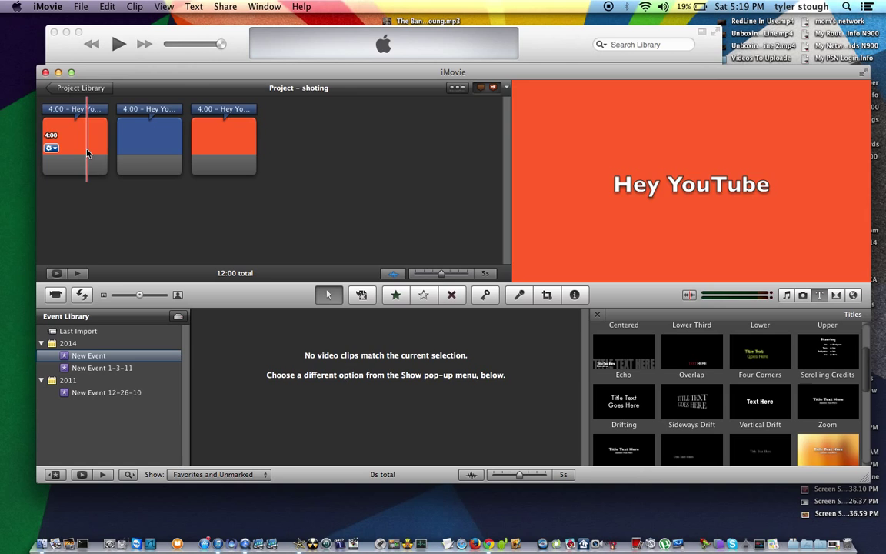
{"action": "left_click", "coordinate": [146, 161]}
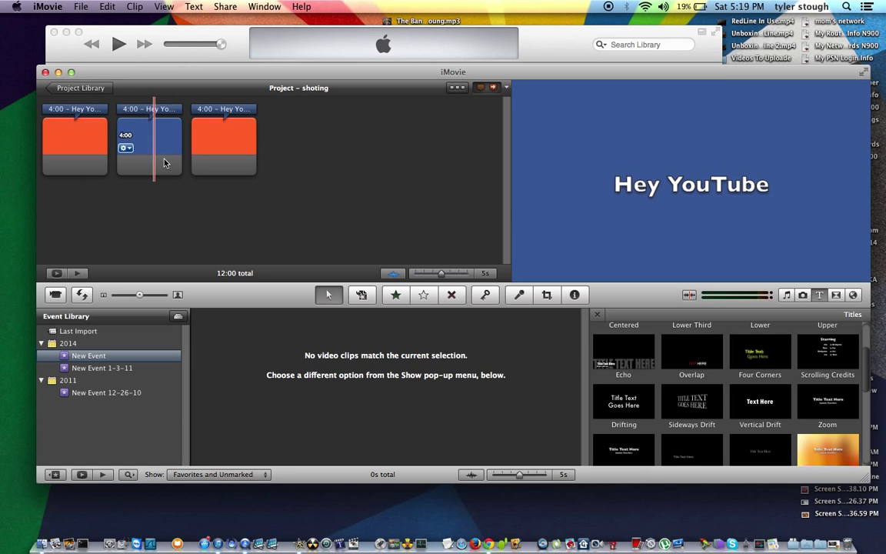
{"action": "left_click", "coordinate": [76, 145]}
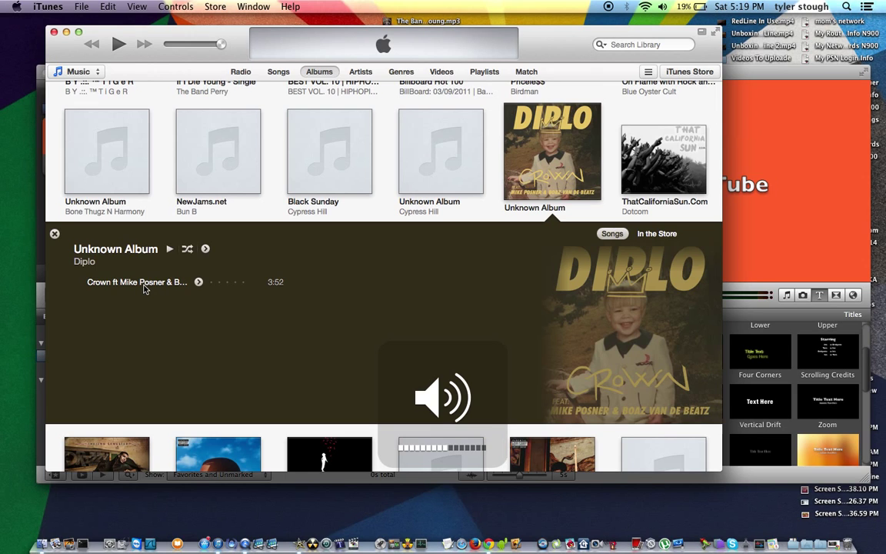
- Start playback of the Crown track from Diplo's Unknown Album
{"action": "left_click", "coordinate": [145, 282]}
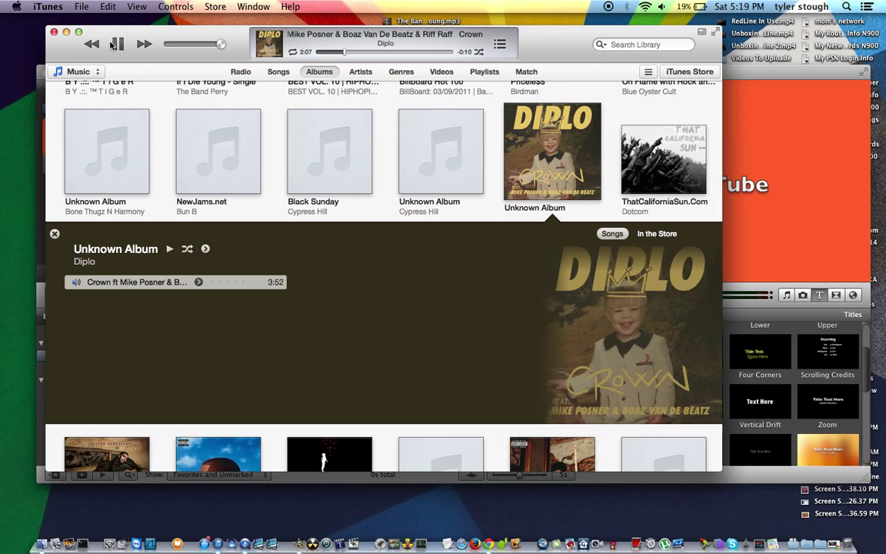
{"action": "left_click", "coordinate": [117, 43]}
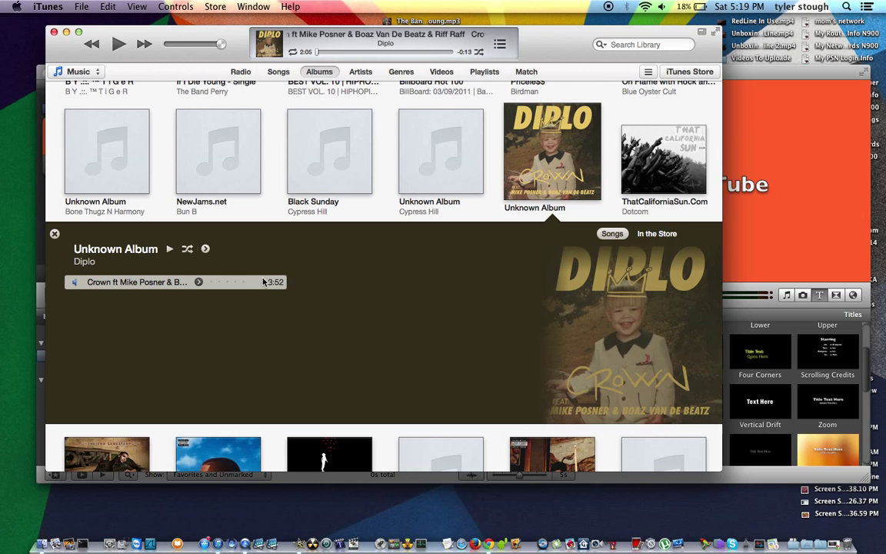
- Bring up Crown's Get Info window on the Summary page showing MPEG audio, 320 kbps
{"action": "right_click", "coordinate": [137, 281]}
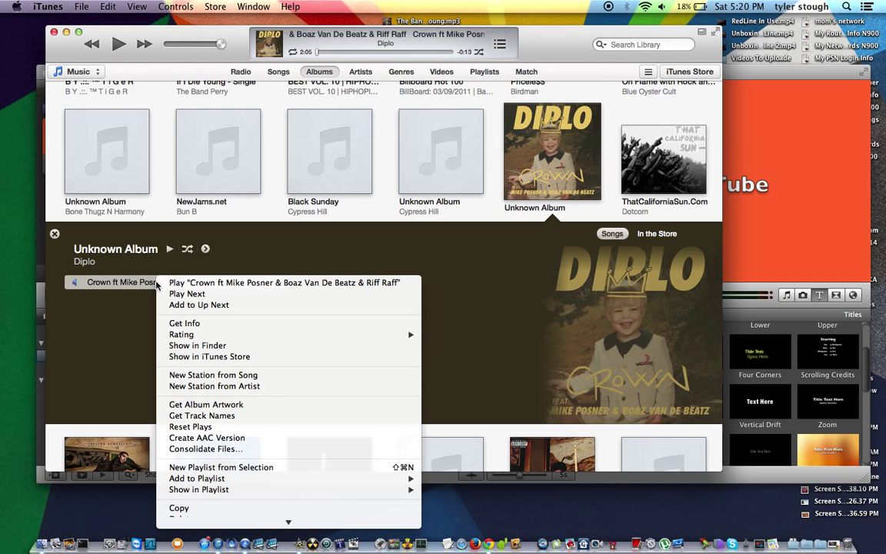
{"action": "mouse_move", "coordinate": [222, 345]}
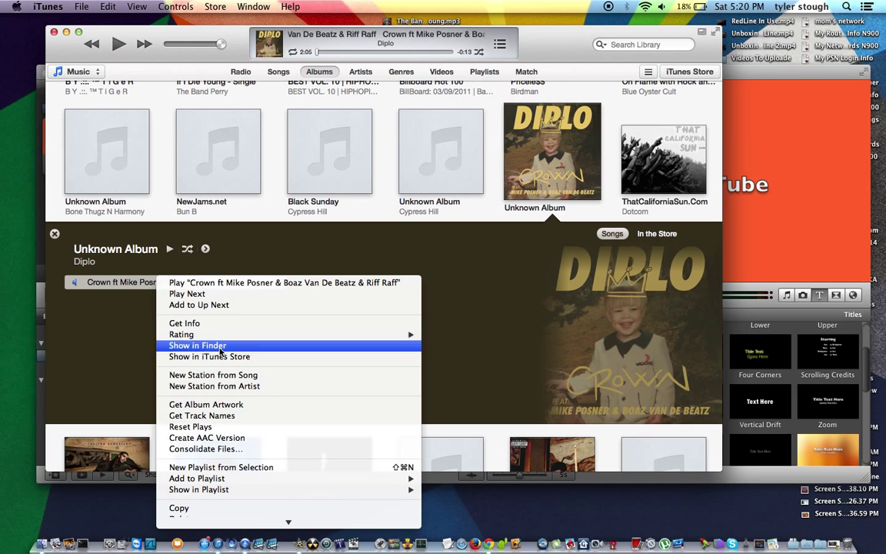
{"action": "mouse_move", "coordinate": [289, 268]}
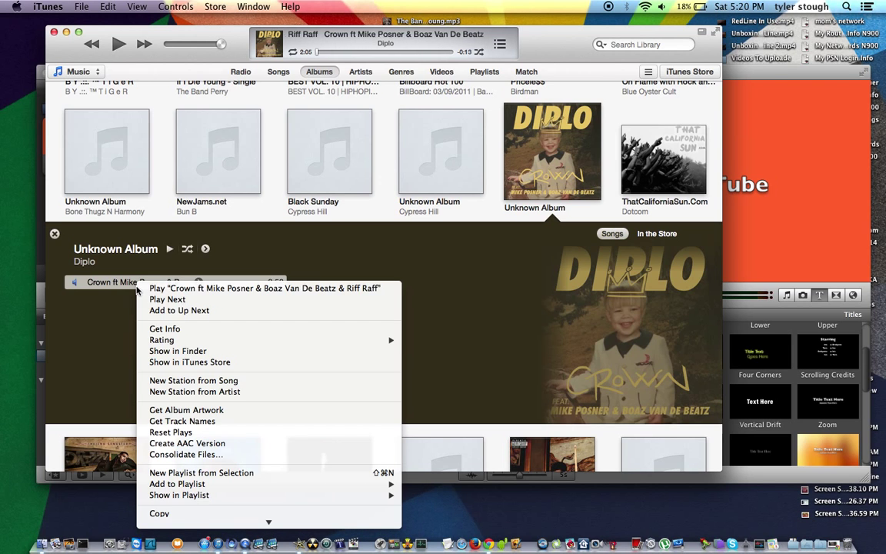
{"action": "left_click", "coordinate": [165, 329]}
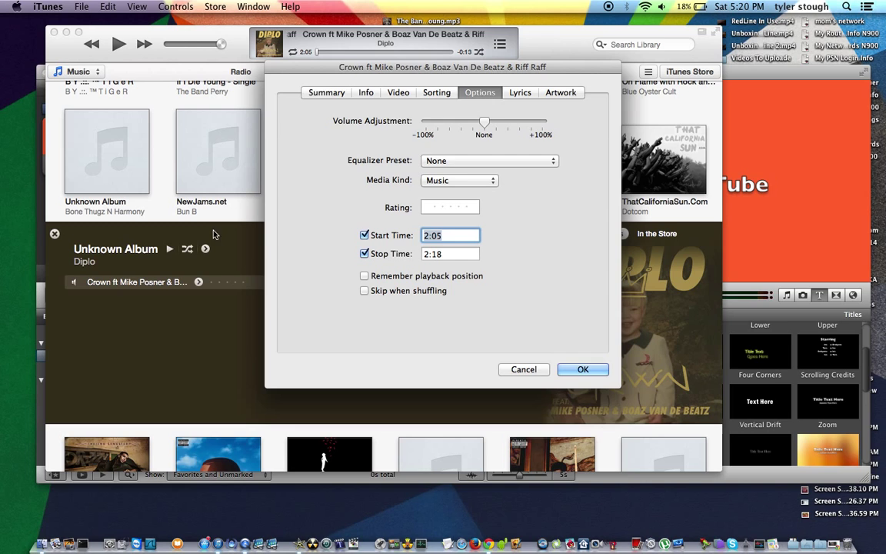
{"action": "left_click", "coordinate": [326, 92]}
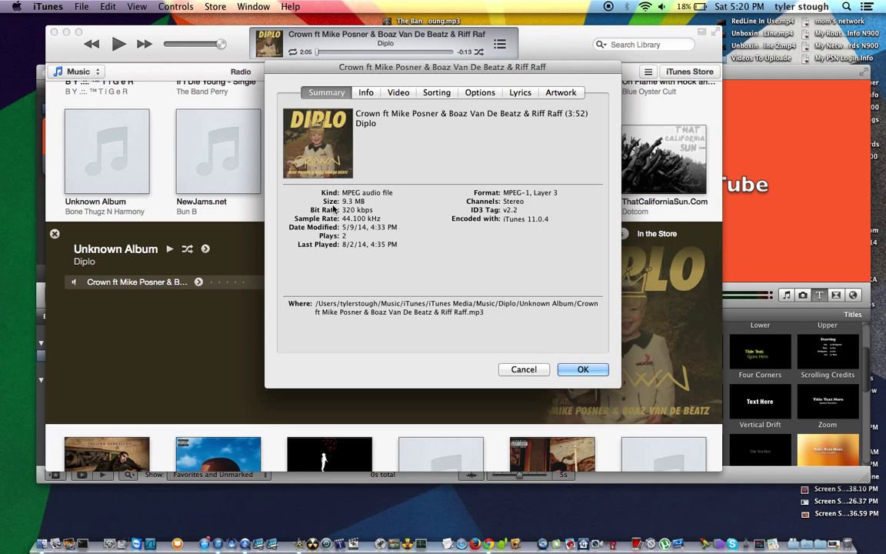
{"action": "mouse_move", "coordinate": [366, 366]}
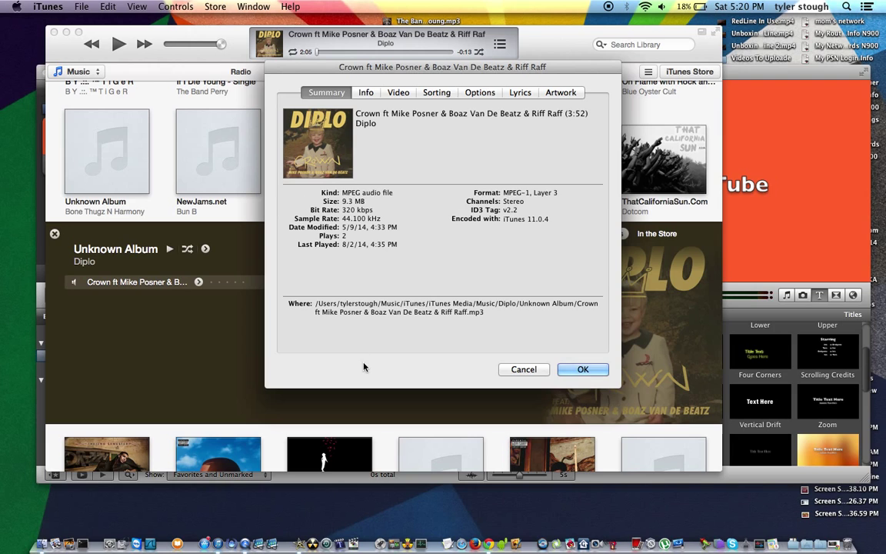
{"action": "mouse_move", "coordinate": [538, 132]}
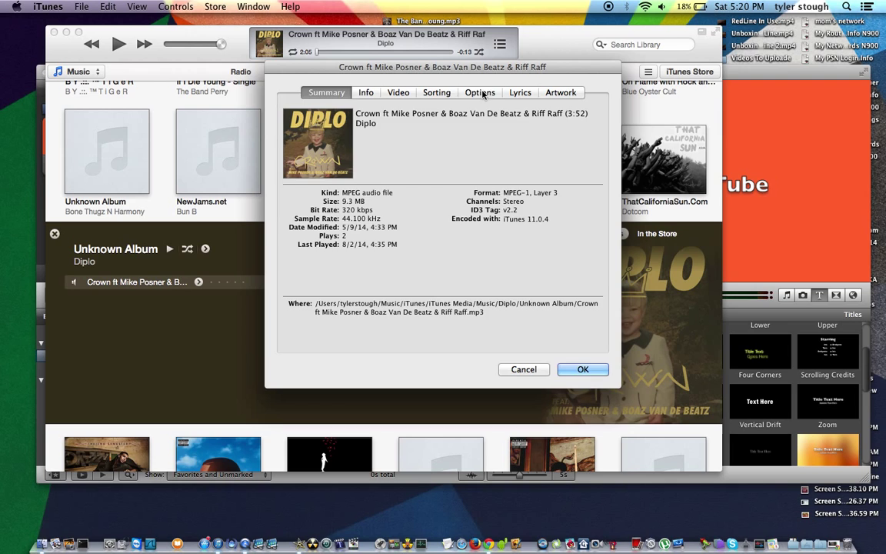
- Set Crown's Start Time to 0:00 and Stop Time to 0:12 in Options and confirm
{"action": "left_click", "coordinate": [480, 92]}
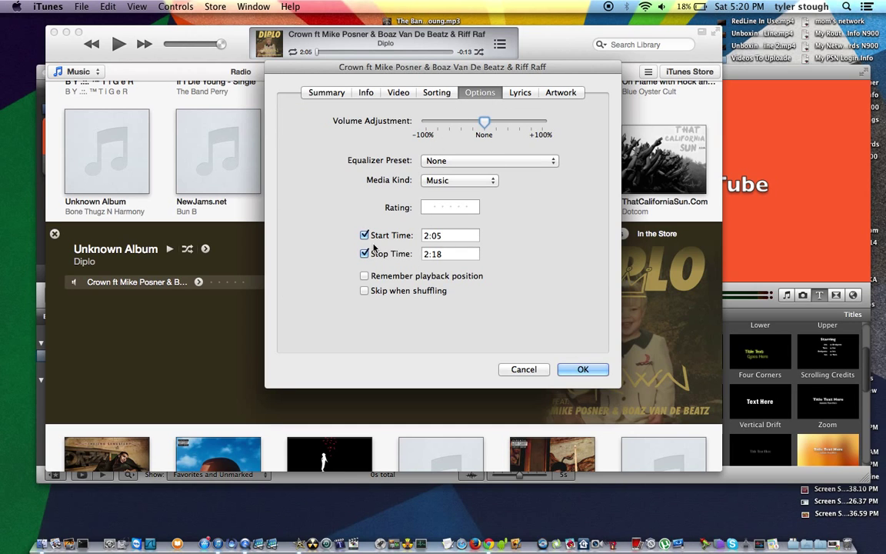
{"action": "mouse_move", "coordinate": [393, 255]}
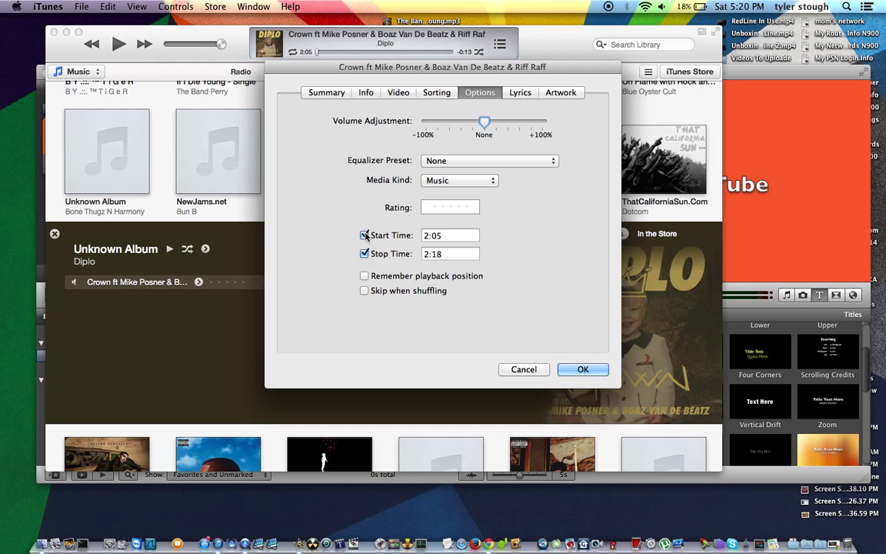
{"action": "left_click", "coordinate": [364, 234]}
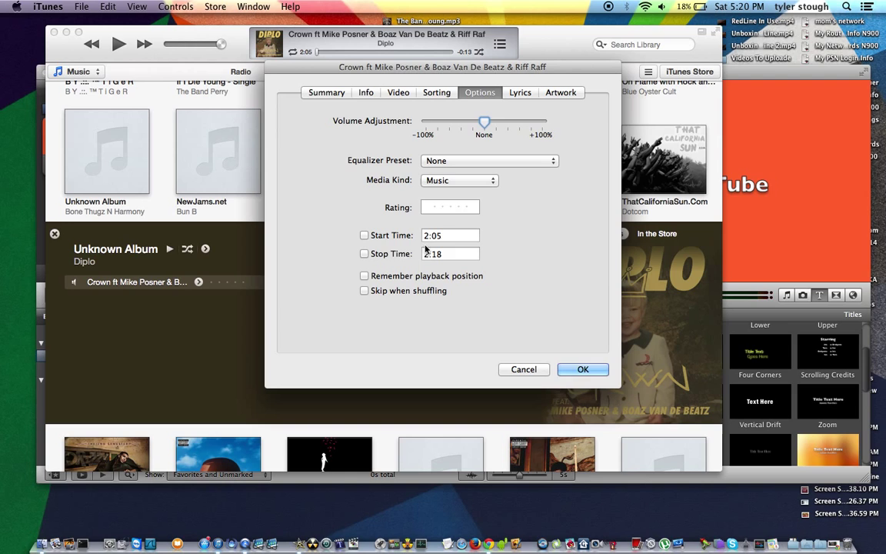
{"action": "left_click", "coordinate": [451, 235]}
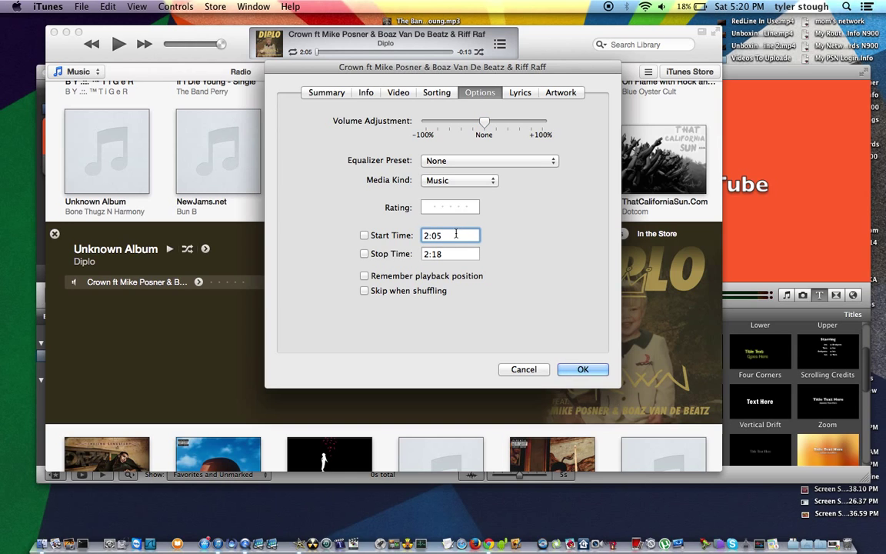
{"action": "left_click", "coordinate": [363, 234]}
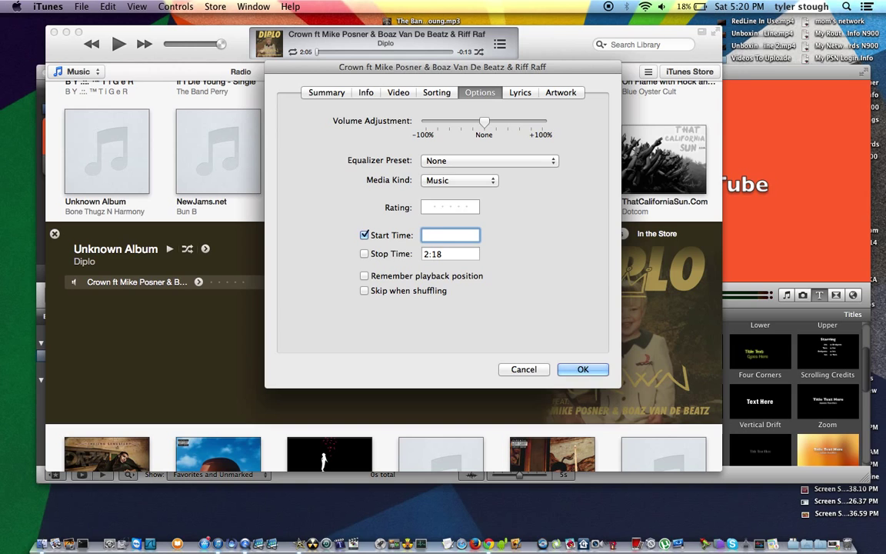
{"action": "type", "text": "0"}
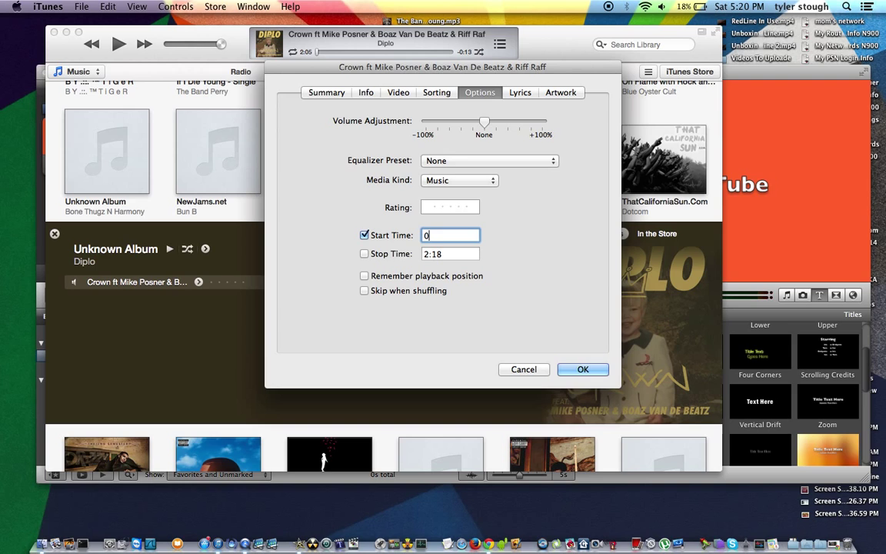
{"action": "type", "text": ":00"}
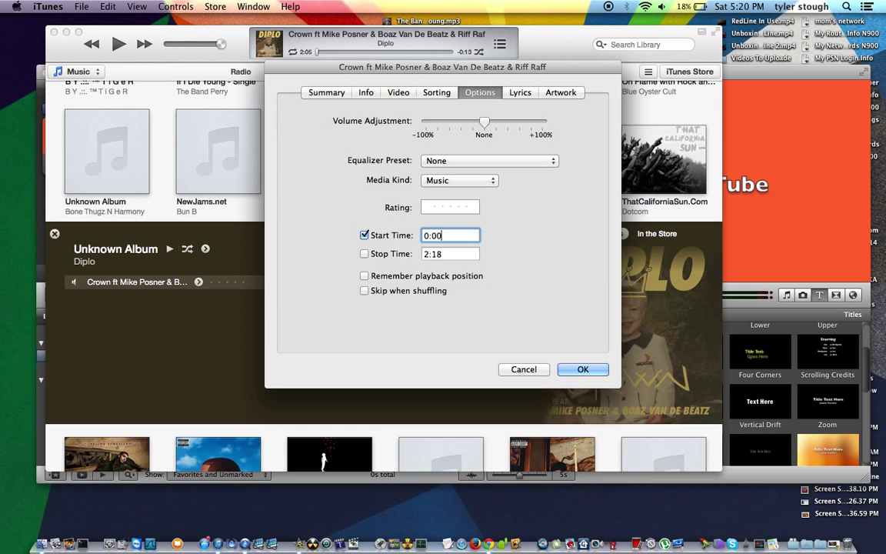
{"action": "left_click", "coordinate": [451, 254]}
{"action": "type", "text": "0:"}
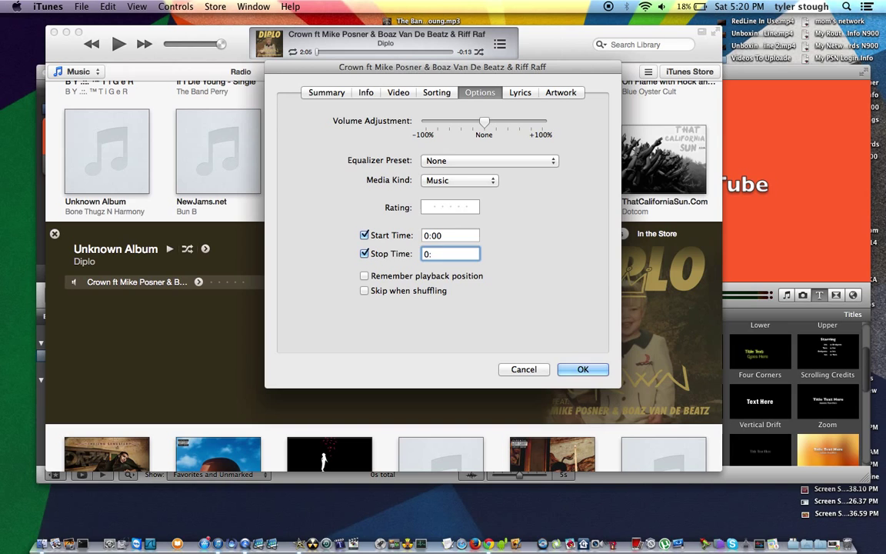
{"action": "type", "text": "12"}
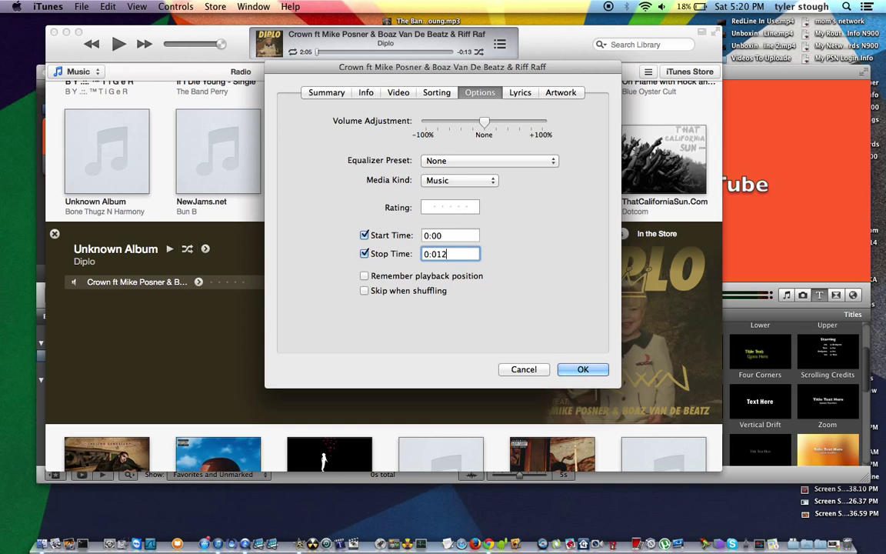
{"action": "key", "text": "Backspace"}
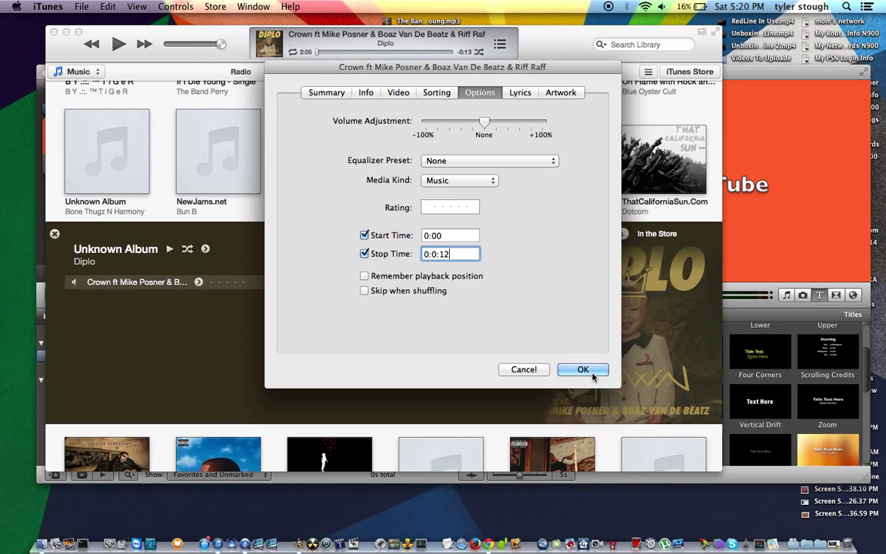
{"action": "left_click", "coordinate": [583, 369]}
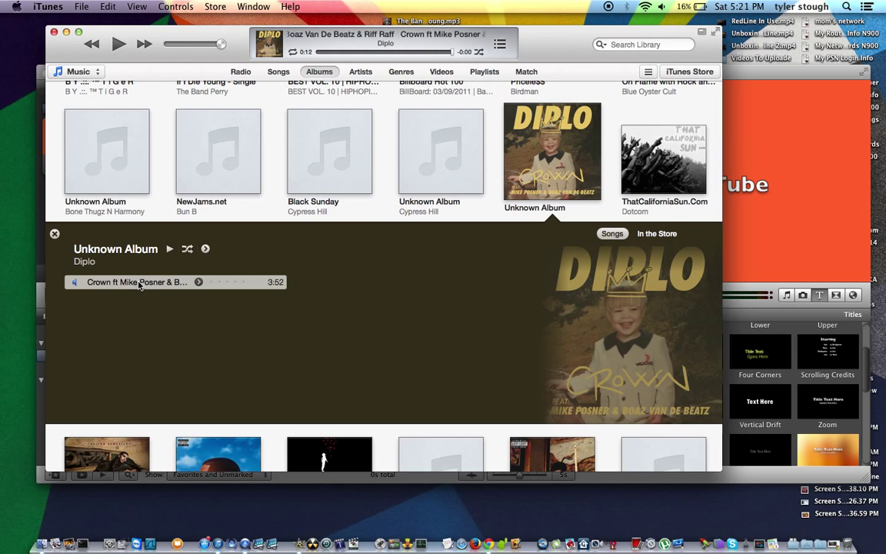
- Bring up the trimmed song's actions to create an AAC version of it
{"action": "right_click", "coordinate": [137, 281]}
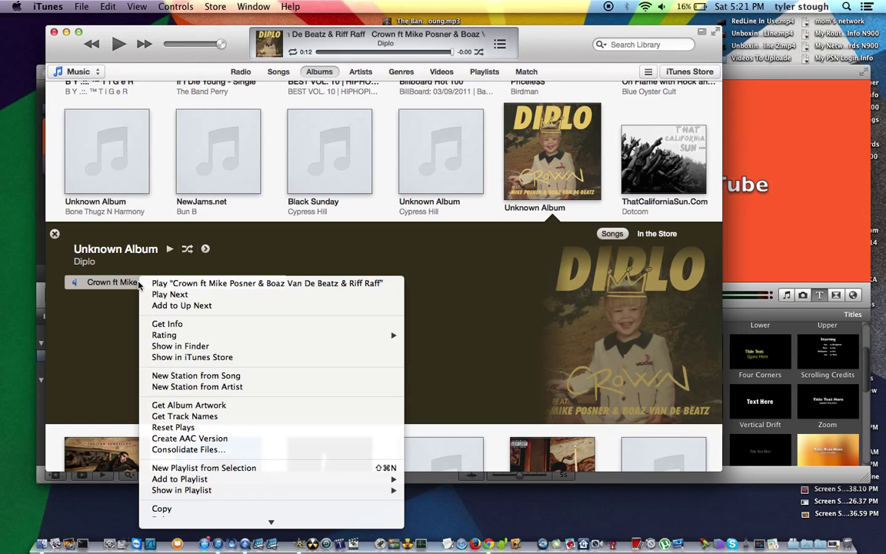
{"action": "mouse_move", "coordinate": [190, 439]}
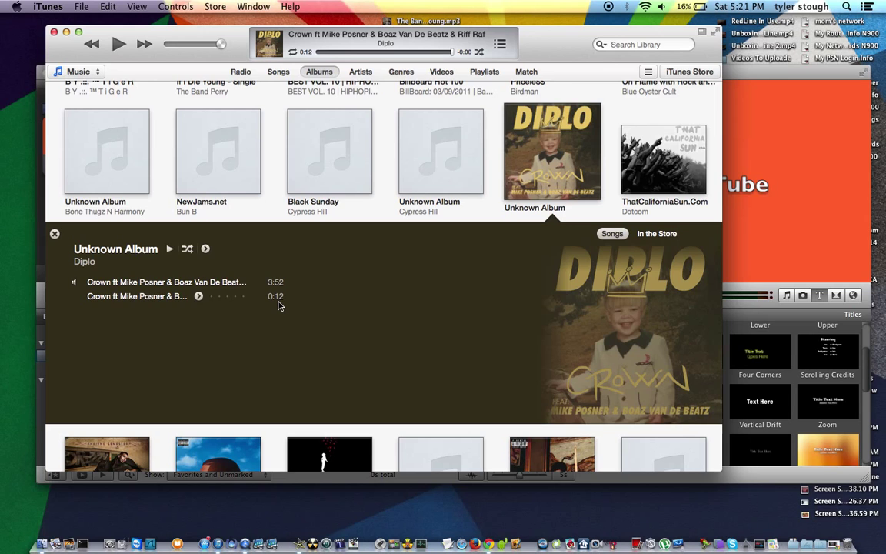
- Play the new 0:12 AAC clip of Crown to verify its length
{"action": "double_click", "coordinate": [137, 296]}
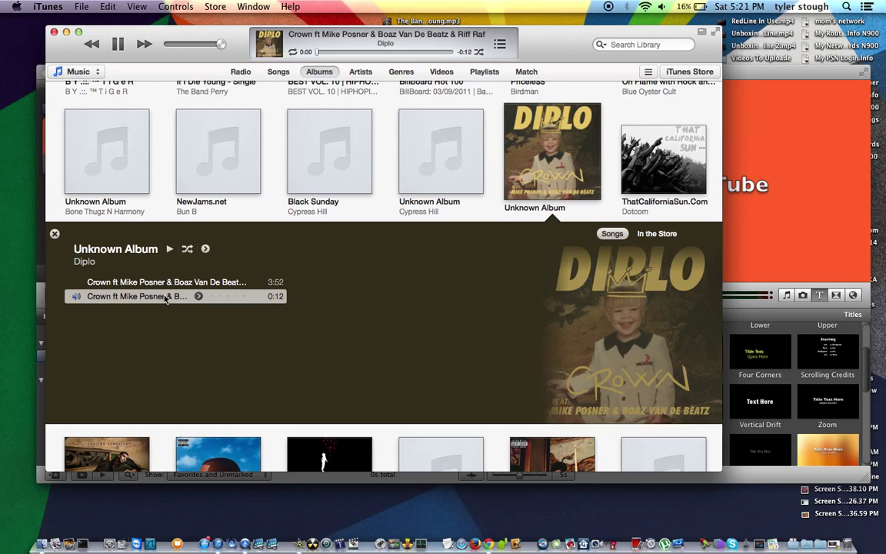
{"action": "key", "text": "volume_up"}
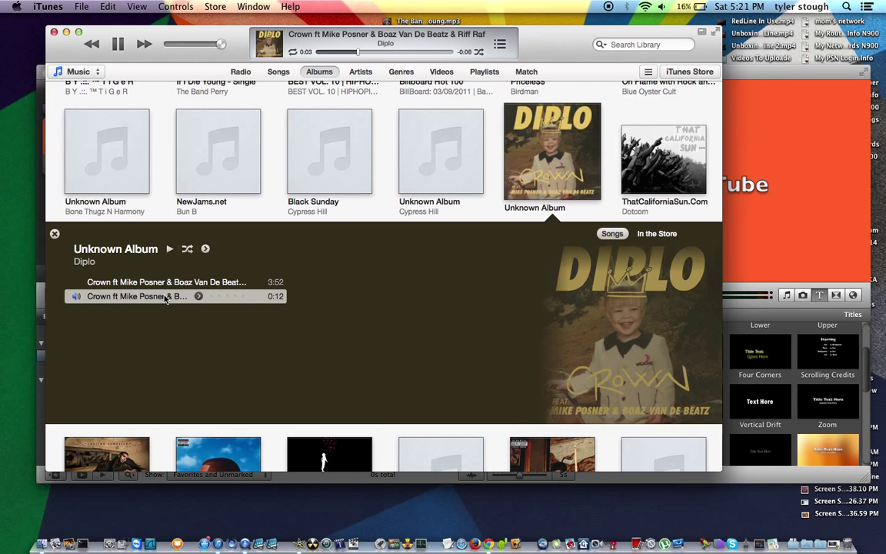
{"action": "left_click", "coordinate": [124, 43]}
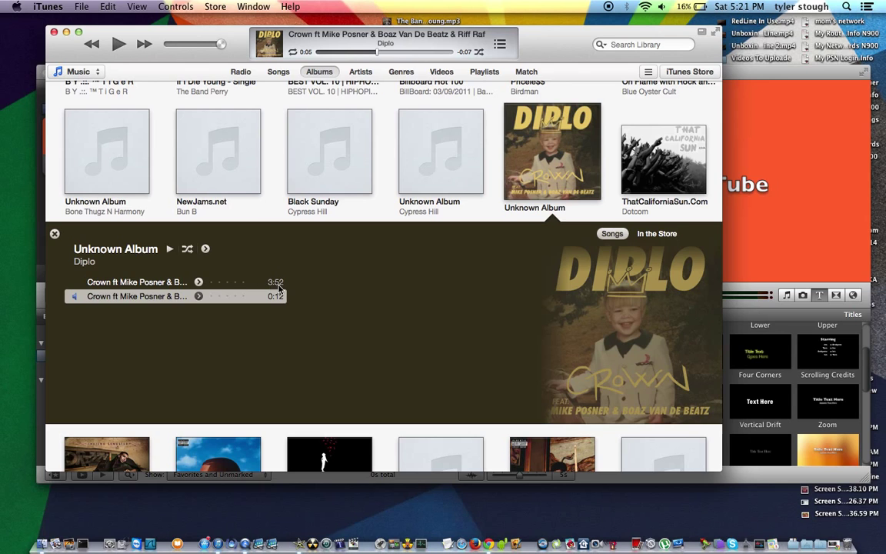
{"action": "mouse_move", "coordinate": [274, 288]}
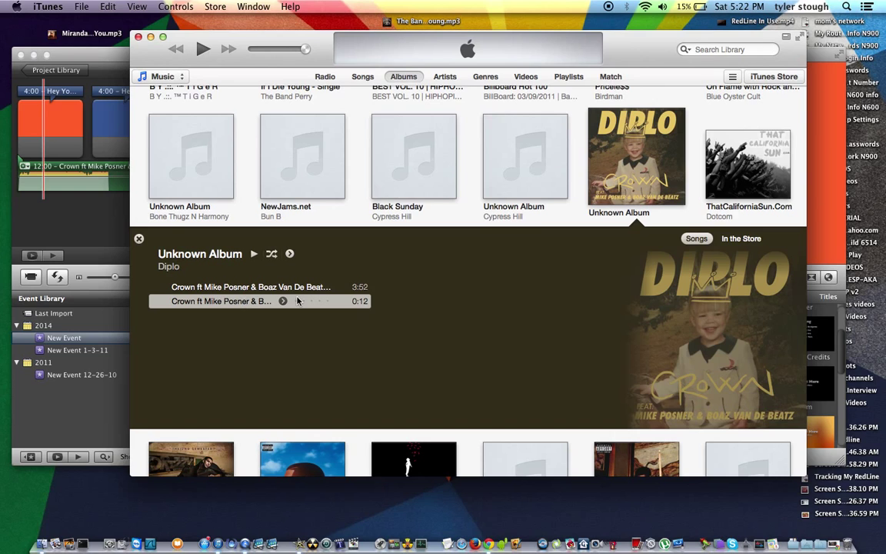
{"action": "mouse_move", "coordinate": [282, 277]}
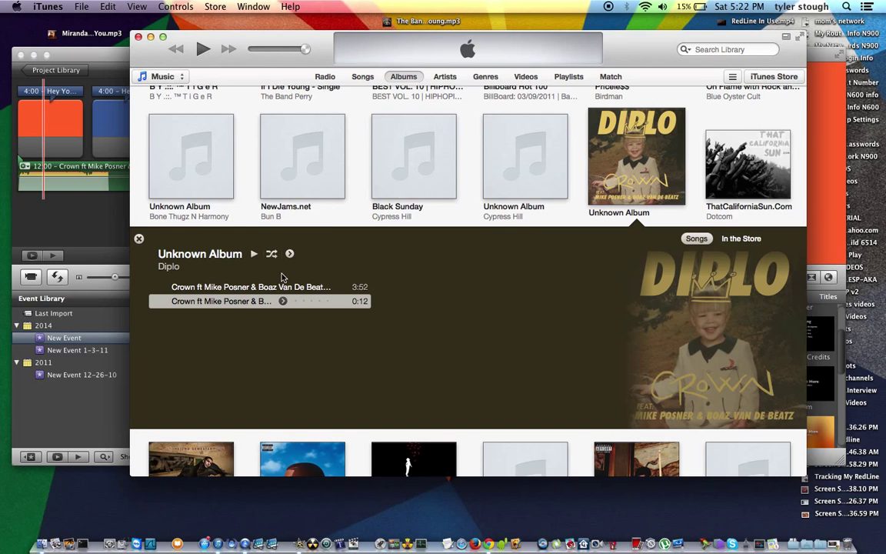
{"action": "mouse_move", "coordinate": [409, 308]}
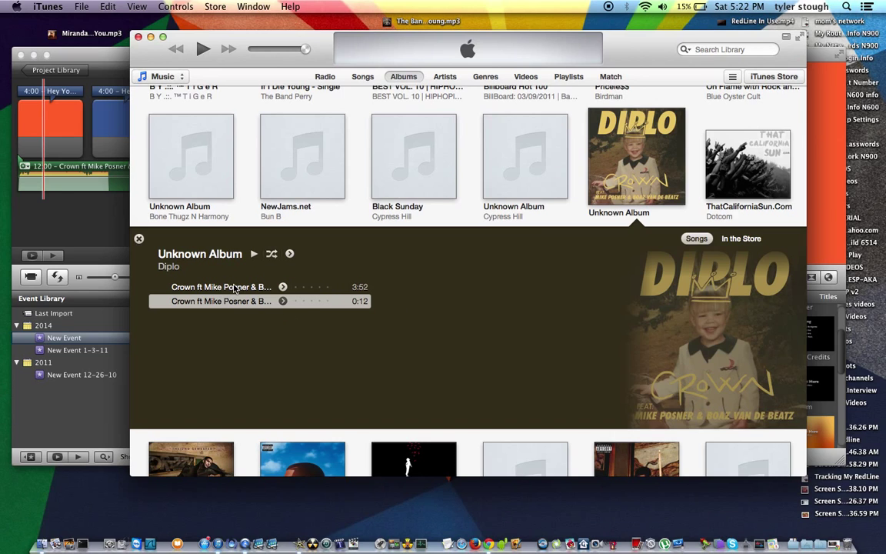
- Play the original 3:52 Crown track and bring up its actions for Get Info
{"action": "left_click", "coordinate": [224, 293]}
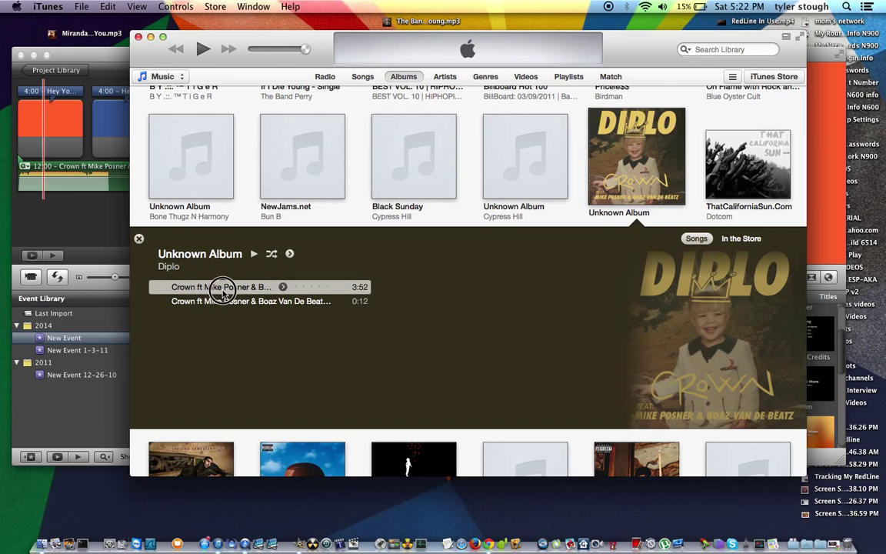
{"action": "double_click", "coordinate": [222, 286]}
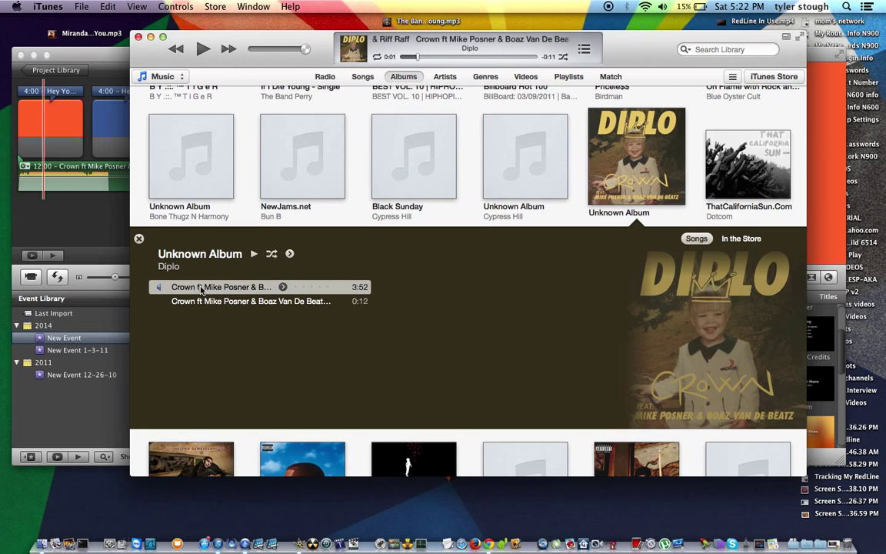
{"action": "right_click", "coordinate": [224, 288]}
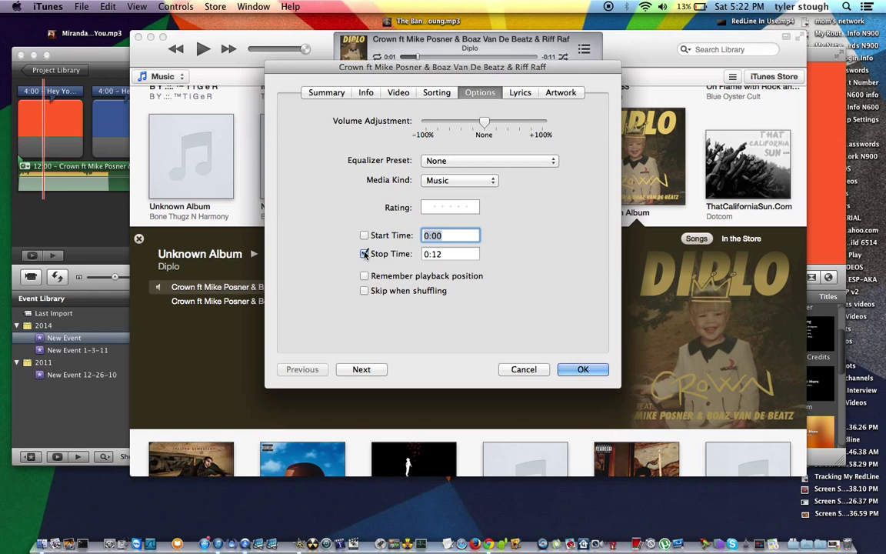
- Clear the Start Time and Stop Time on the original Crown track and confirm
{"action": "left_click", "coordinate": [363, 254]}
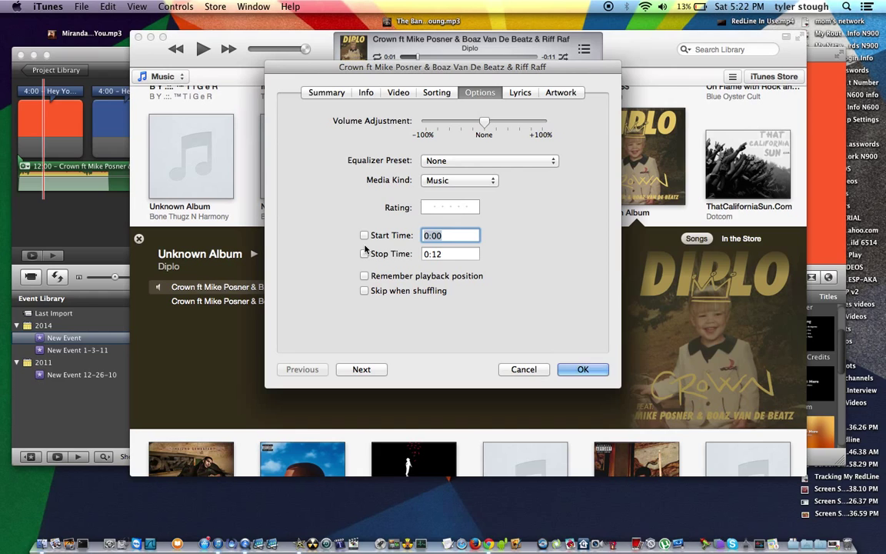
{"action": "left_click", "coordinate": [364, 234]}
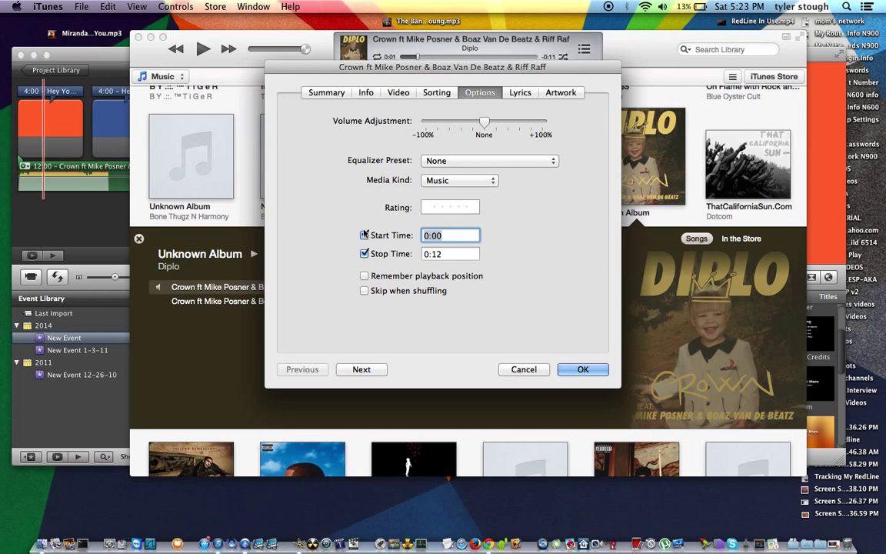
{"action": "left_click", "coordinate": [363, 236]}
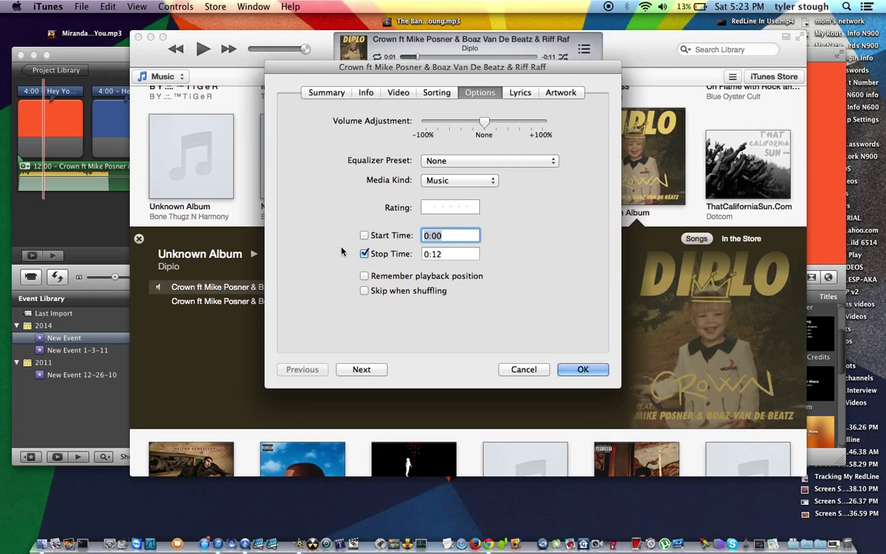
{"action": "left_click", "coordinate": [363, 235]}
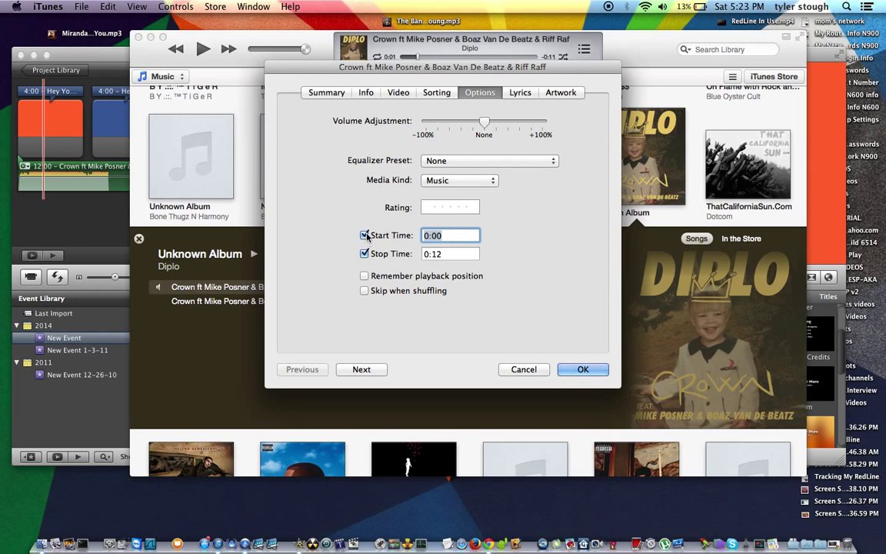
{"action": "left_click", "coordinate": [363, 235]}
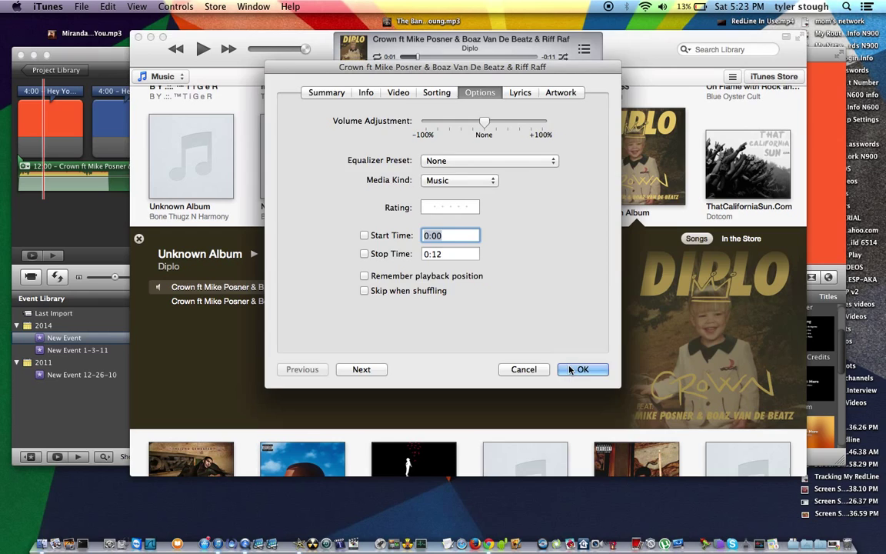
{"action": "left_click", "coordinate": [590, 370]}
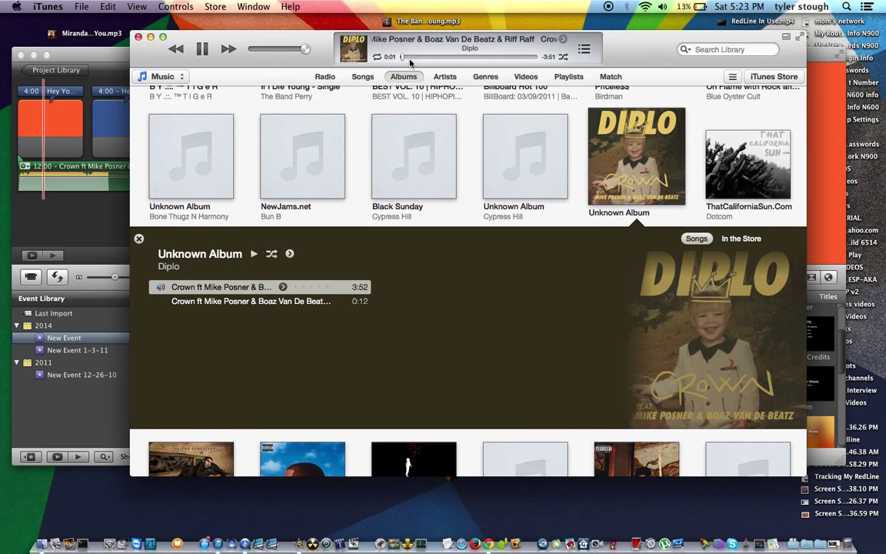
- Scrub through the playing song's progress bar to confirm it runs the full 3:52
{"action": "left_click", "coordinate": [203, 48]}
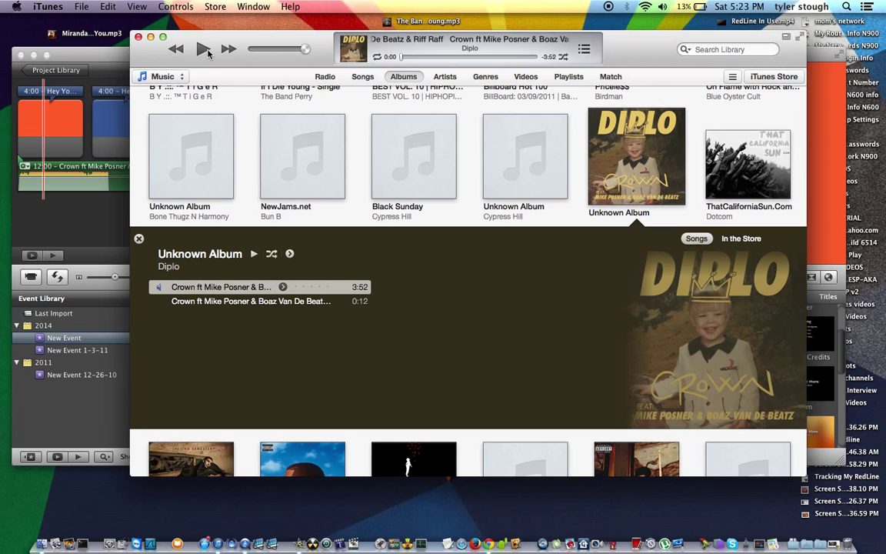
{"action": "left_click", "coordinate": [203, 50]}
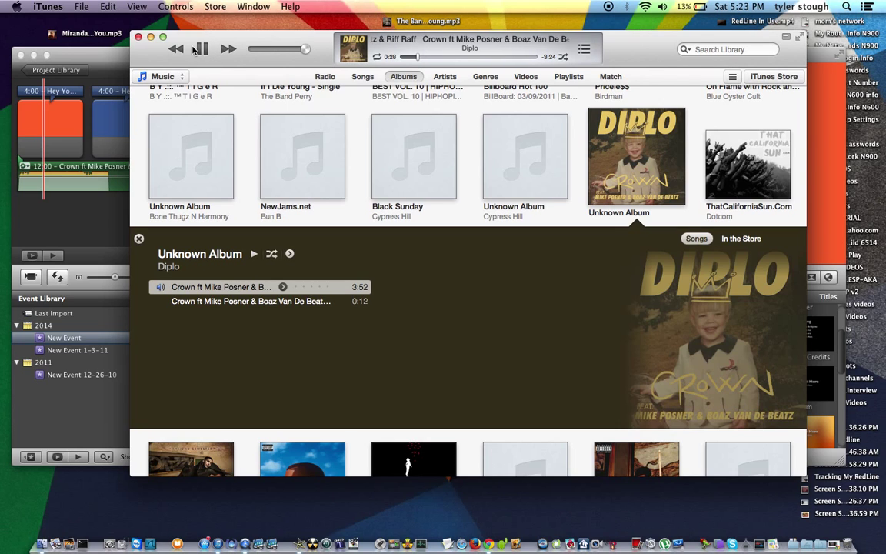
{"action": "left_click", "coordinate": [203, 48]}
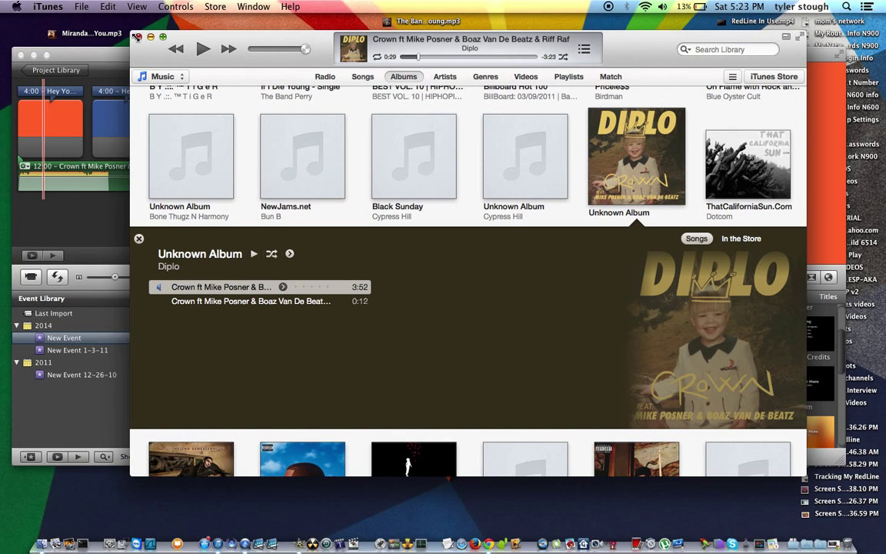
{"action": "mouse_move", "coordinate": [140, 40]}
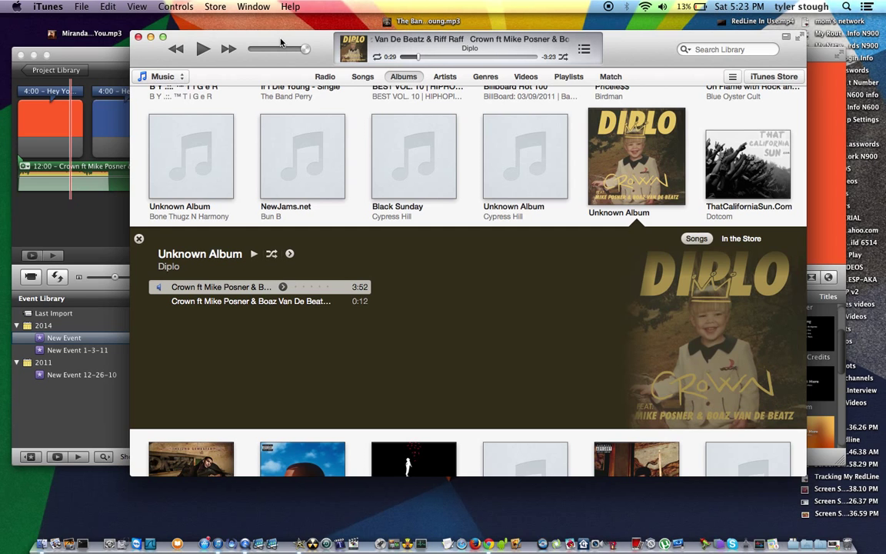
{"action": "mouse_move", "coordinate": [554, 6]}
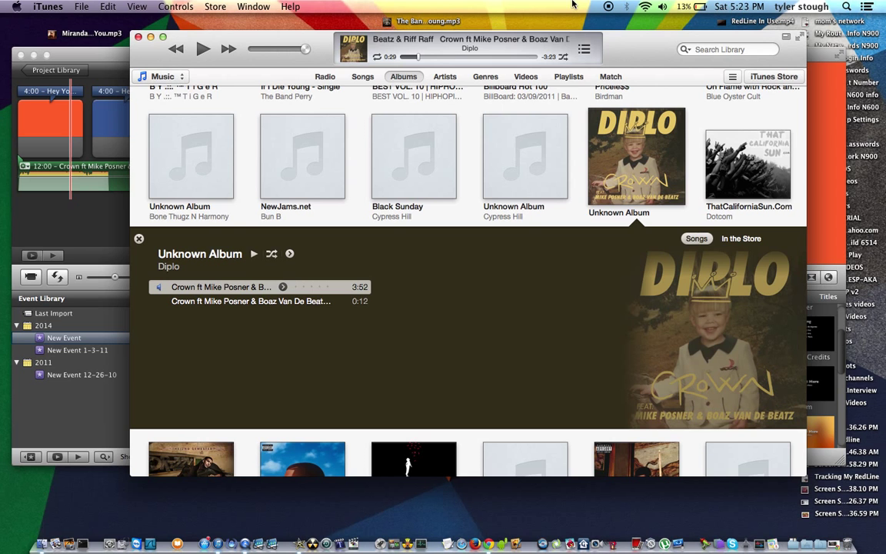